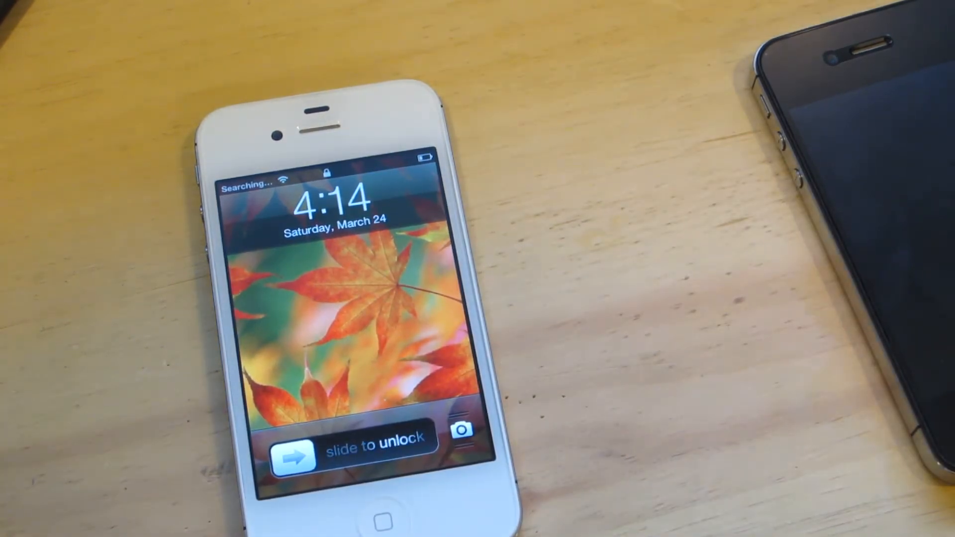
- Slide to unlock past the autumn-leaf lock screen to reach the home screen
left_click_drag(280, 437, 420, 437)
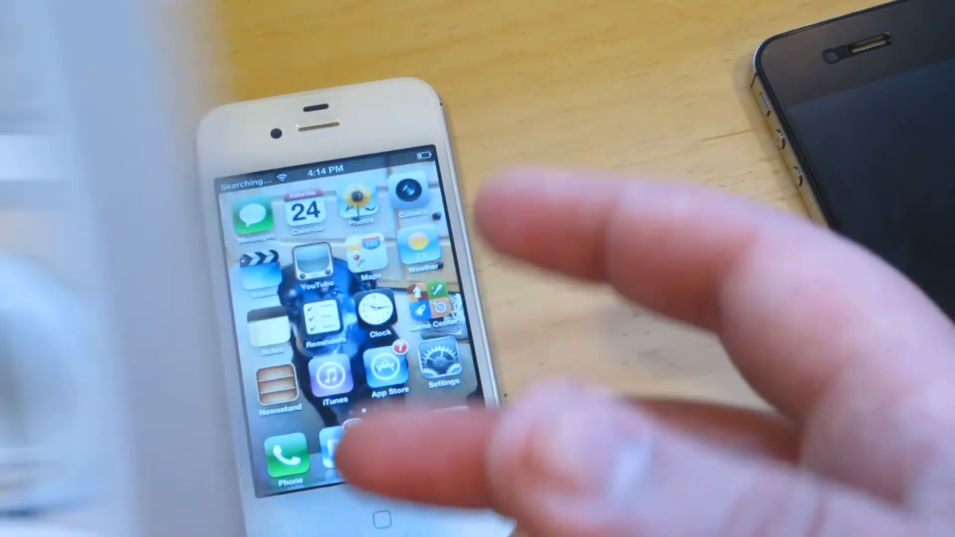